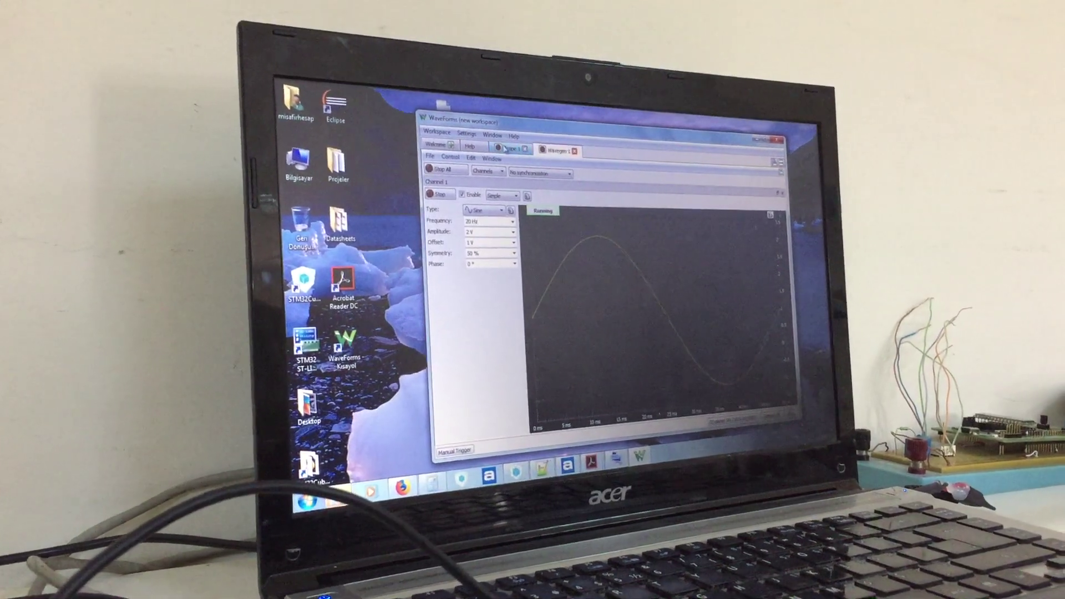
pyautogui.click(511, 148)
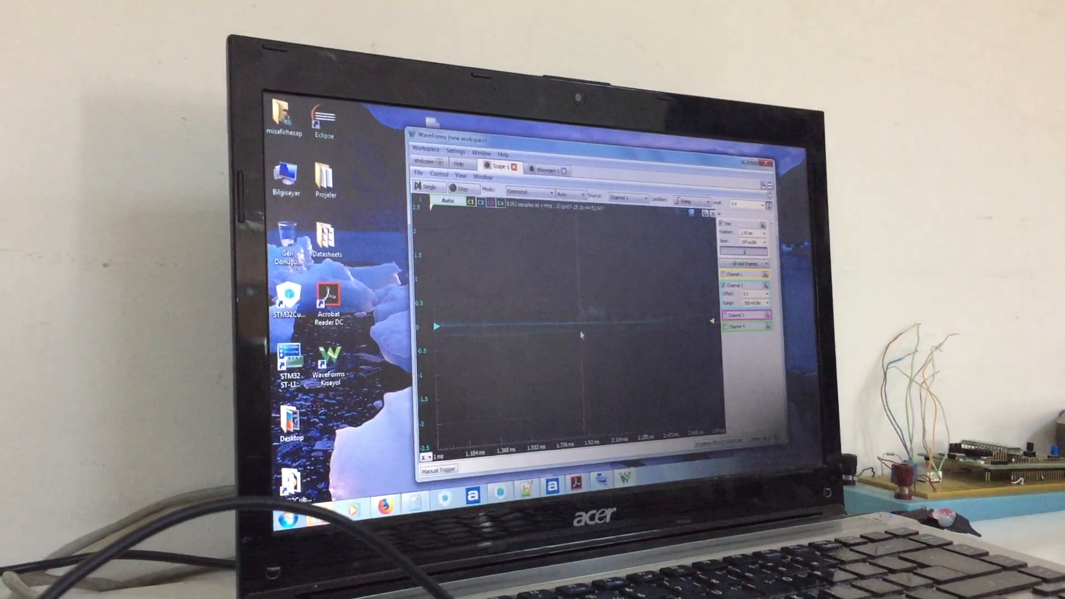
pyautogui.click(545, 170)
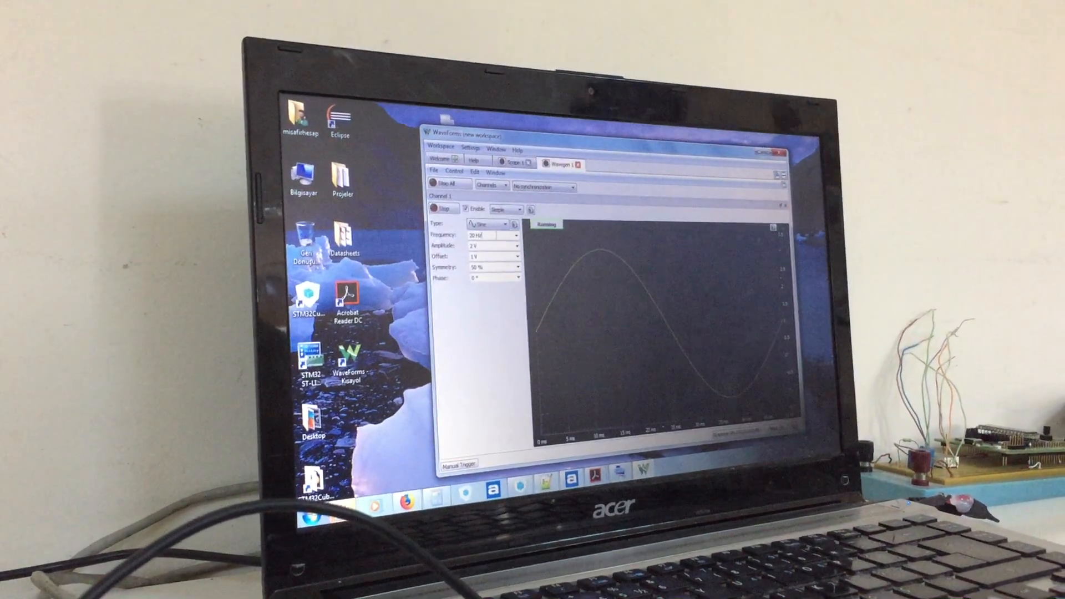